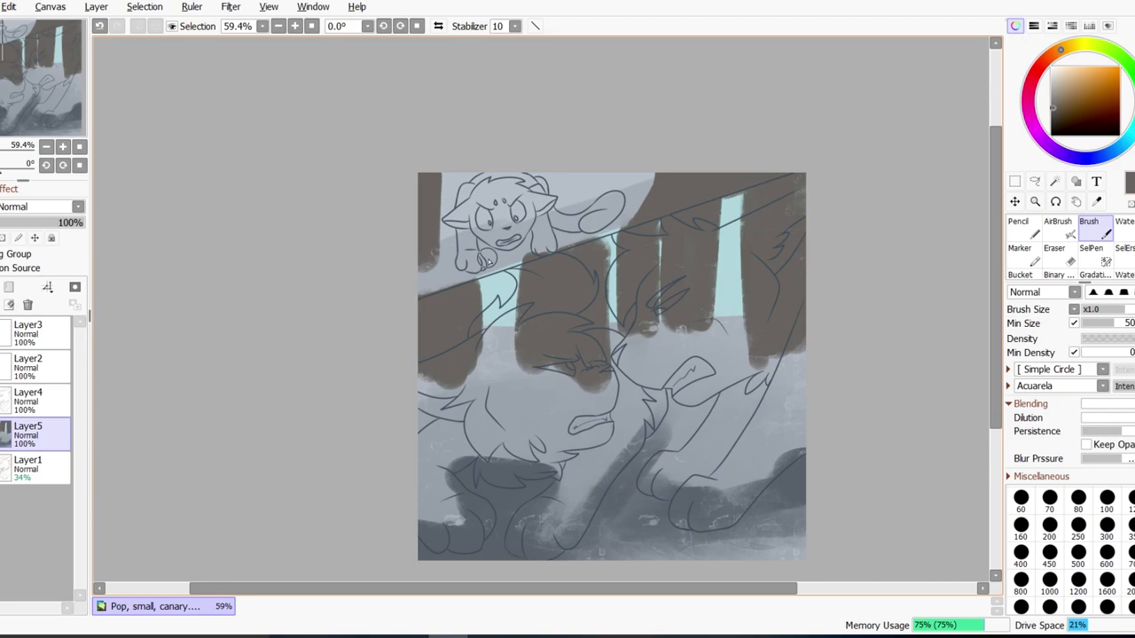
- Hide the grey background layer so the cat line art sits on white
{"action": "left_click", "coordinate": [1019, 266]}
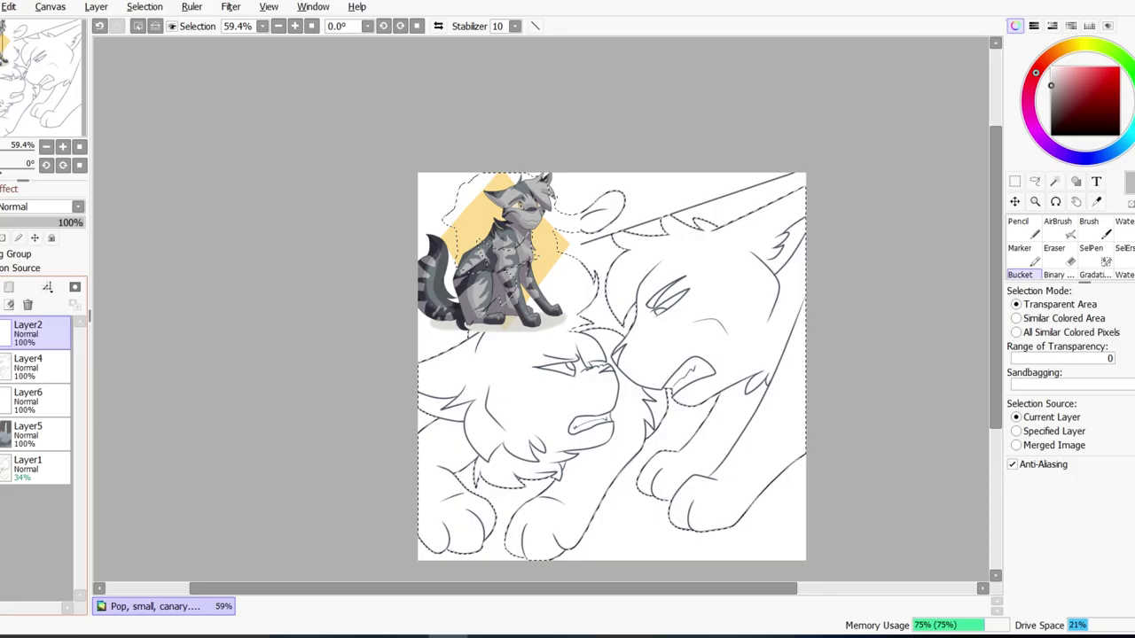
- Paint flat fills and purple shading on both cats, then set shading to Overlay
{"action": "left_click", "coordinate": [27, 399]}
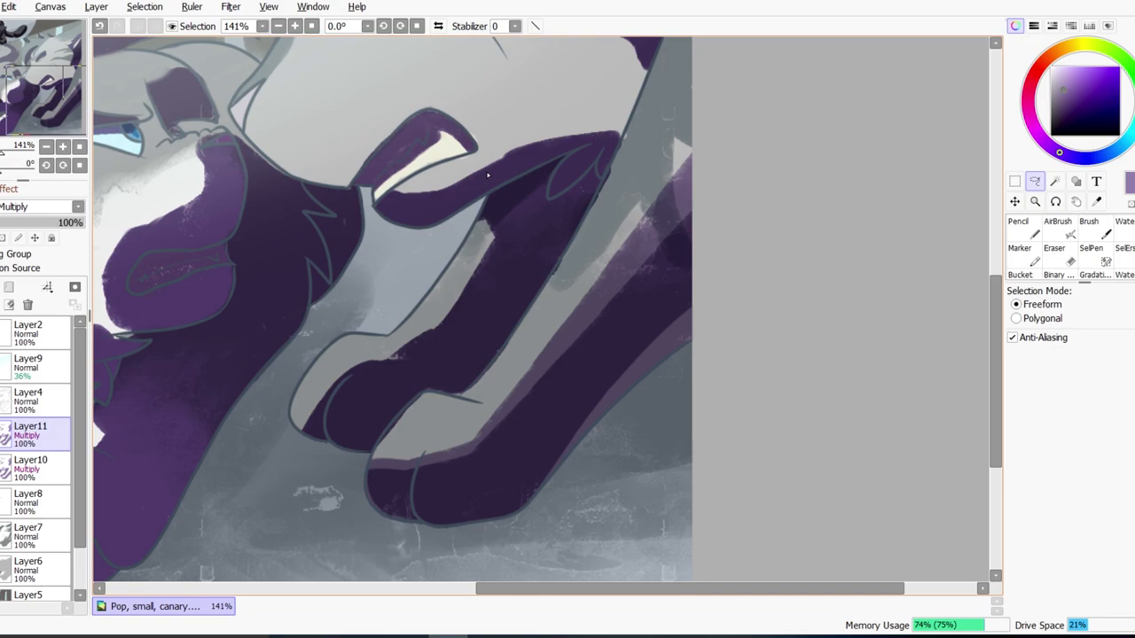
{"action": "left_click", "coordinate": [1054, 240]}
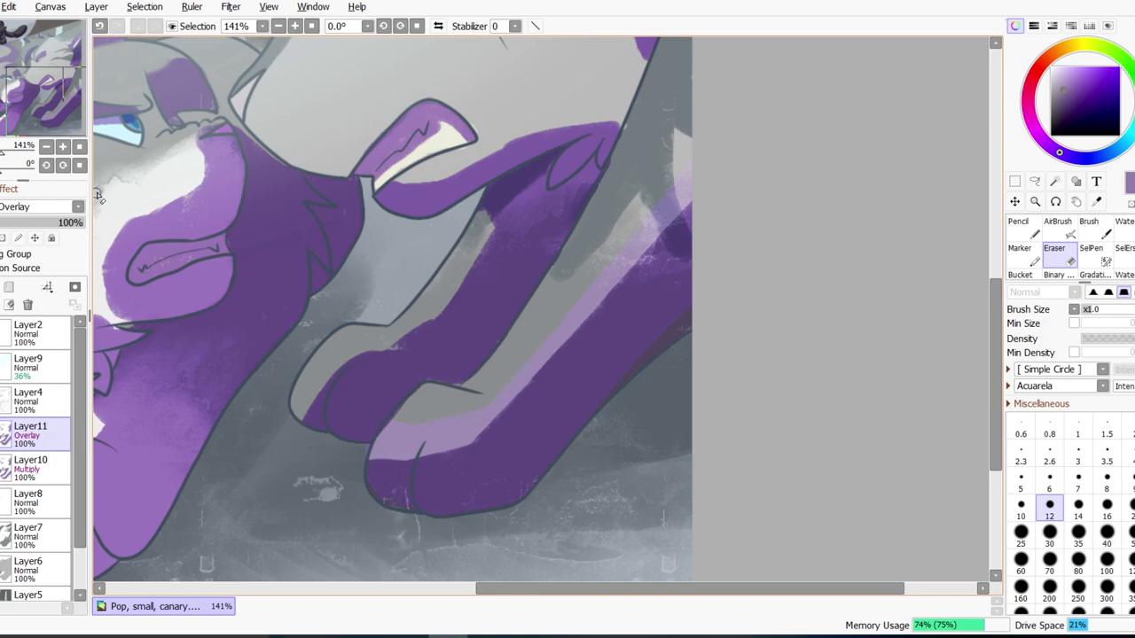